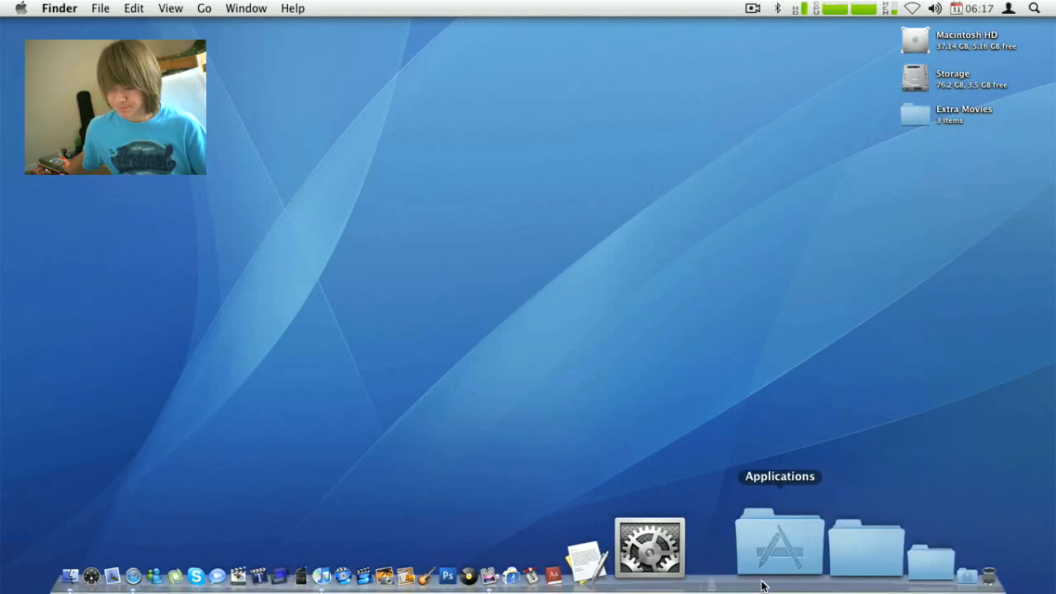
Step: Launch Disk Utility from the Applications > Utilities folder via the Dock
left_click(778, 544)
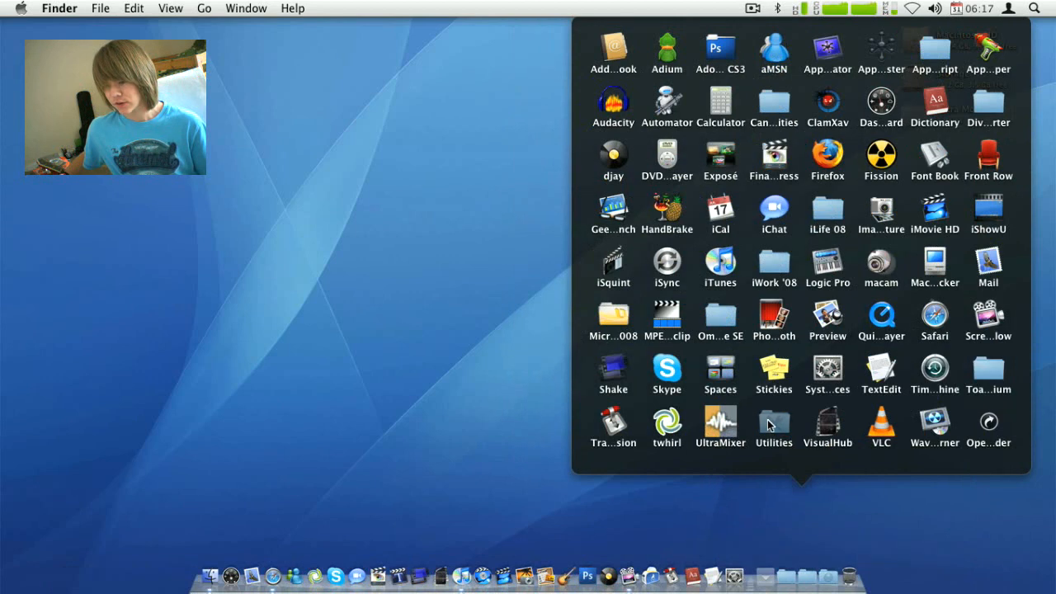
double_click(772, 421)
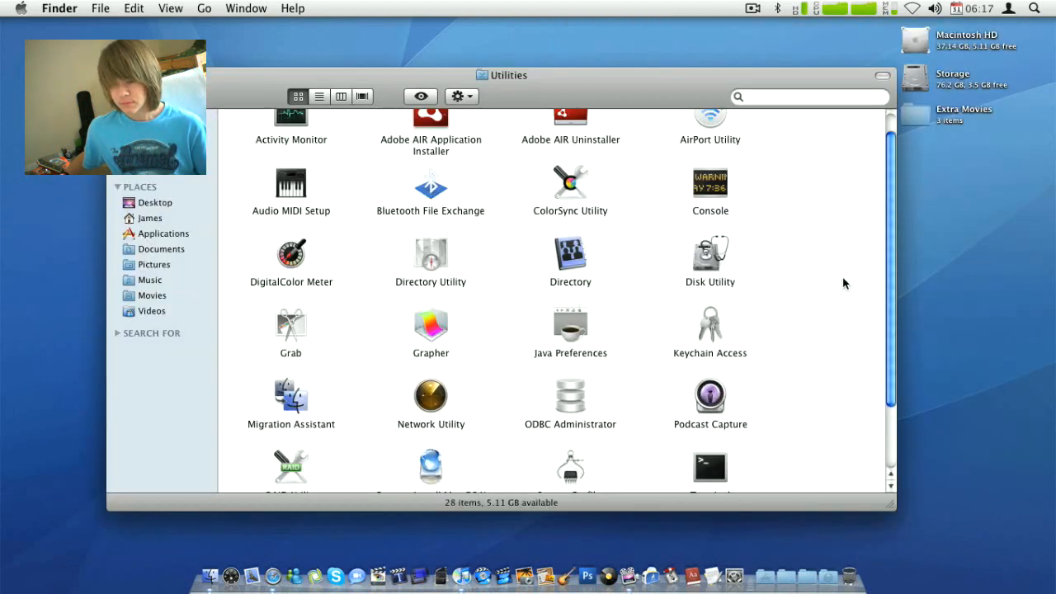
left_click(709, 256)
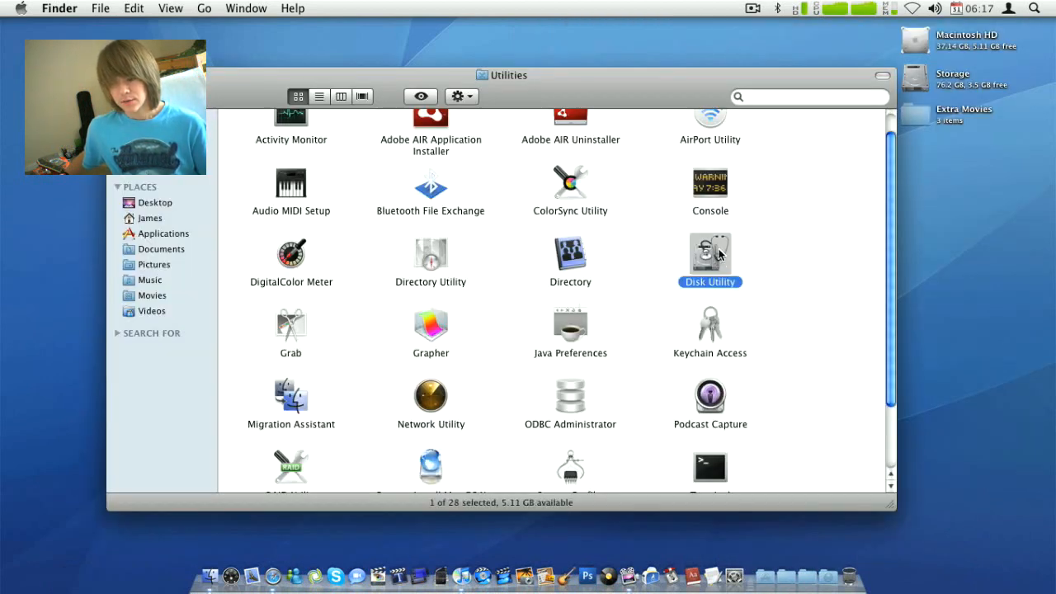
double_click(710, 254)
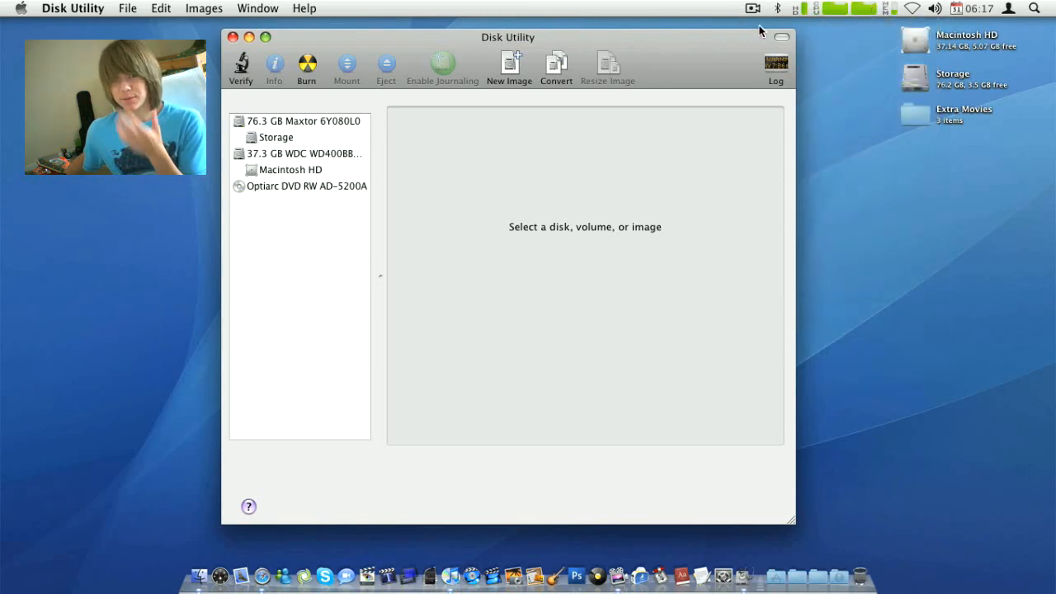
mouse_move(711, 47)
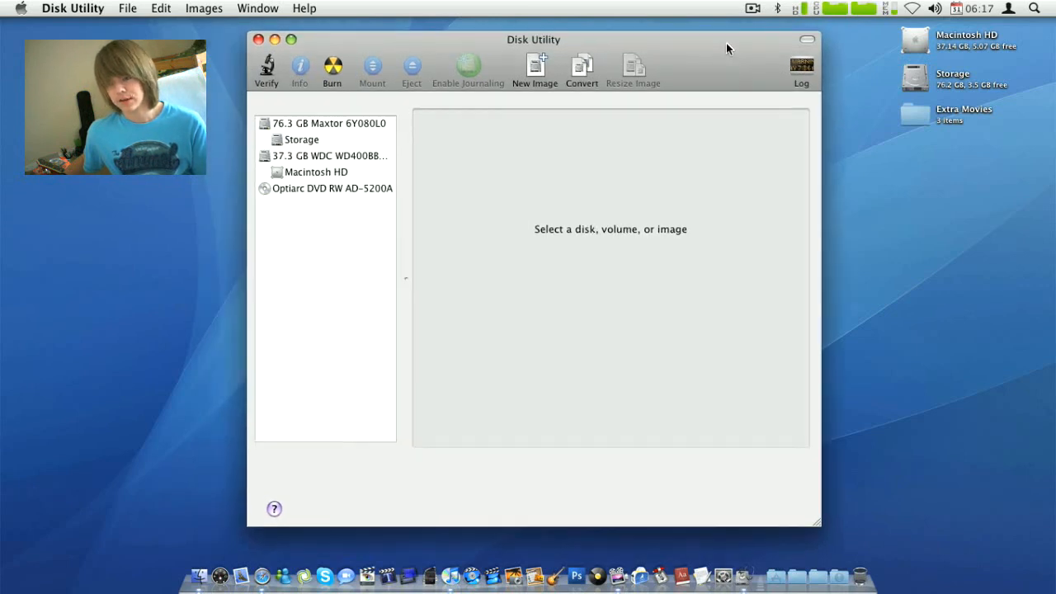
mouse_move(506, 73)
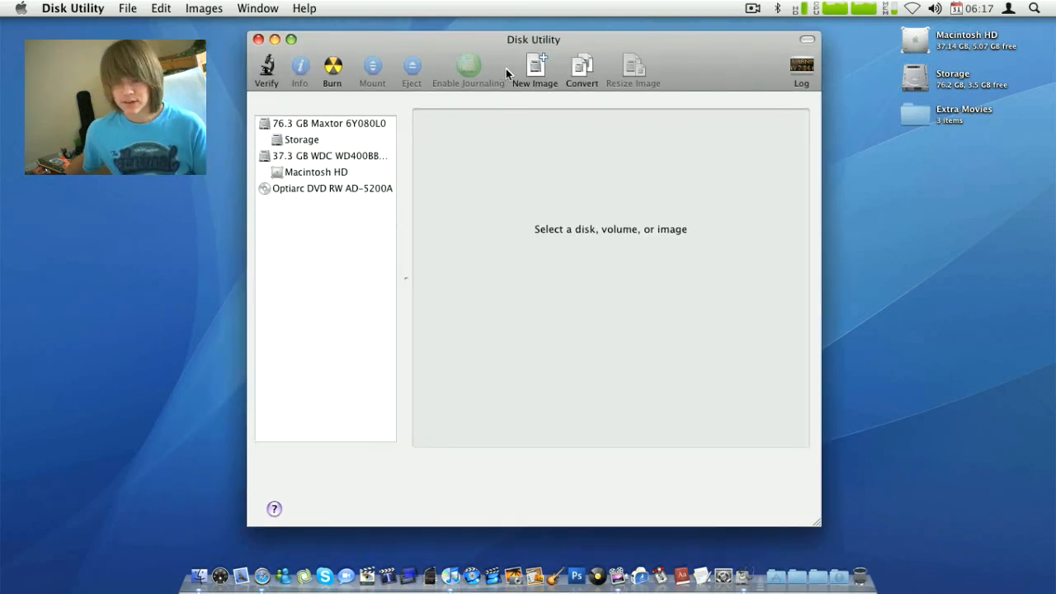
mouse_move(535, 66)
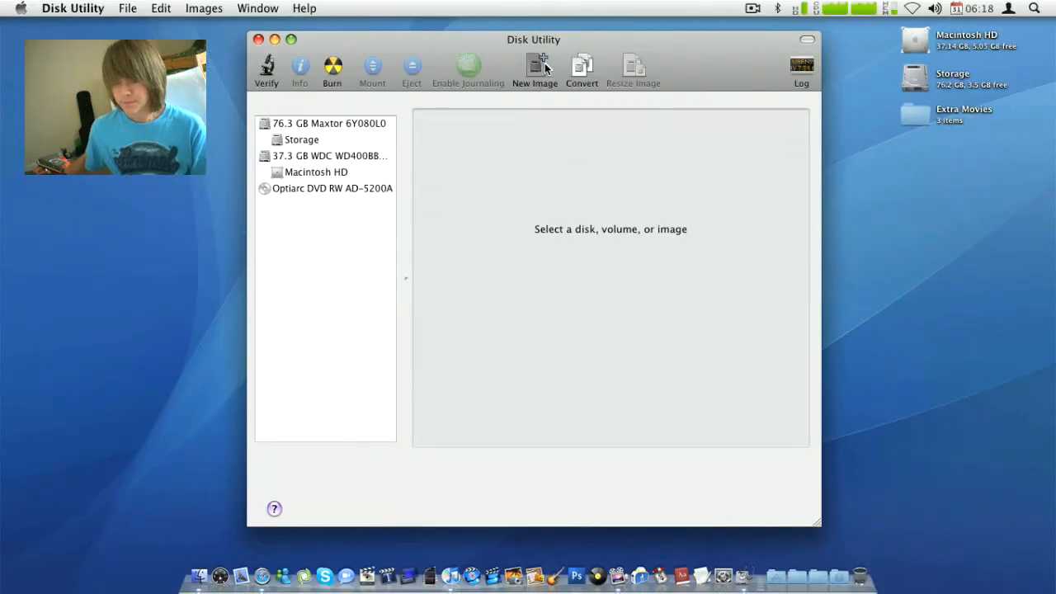
Step: Start a new blank disk image and name it 'Youtube Test'
left_click(535, 69)
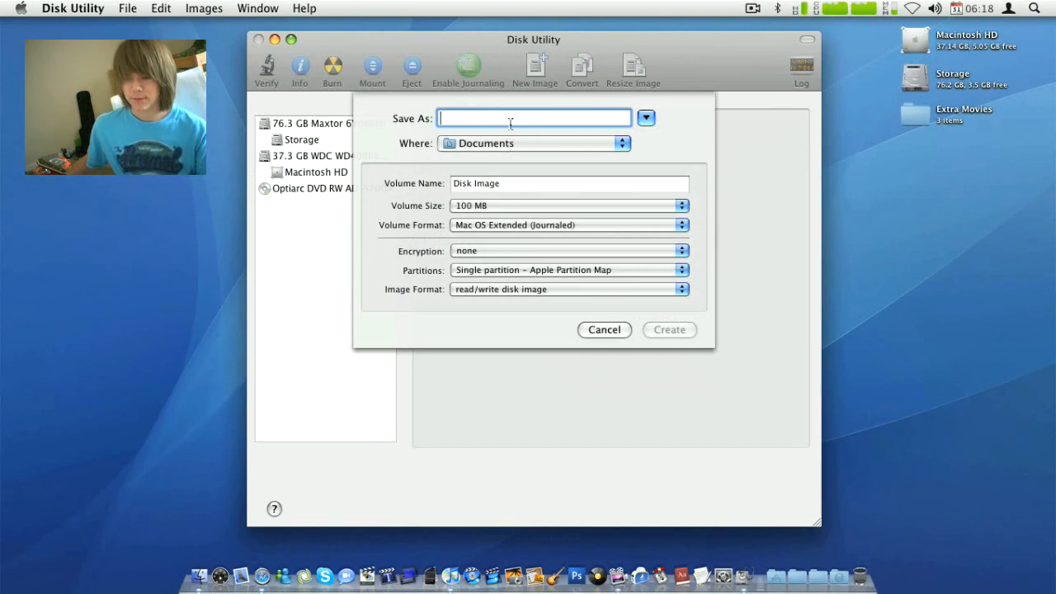
type("P")
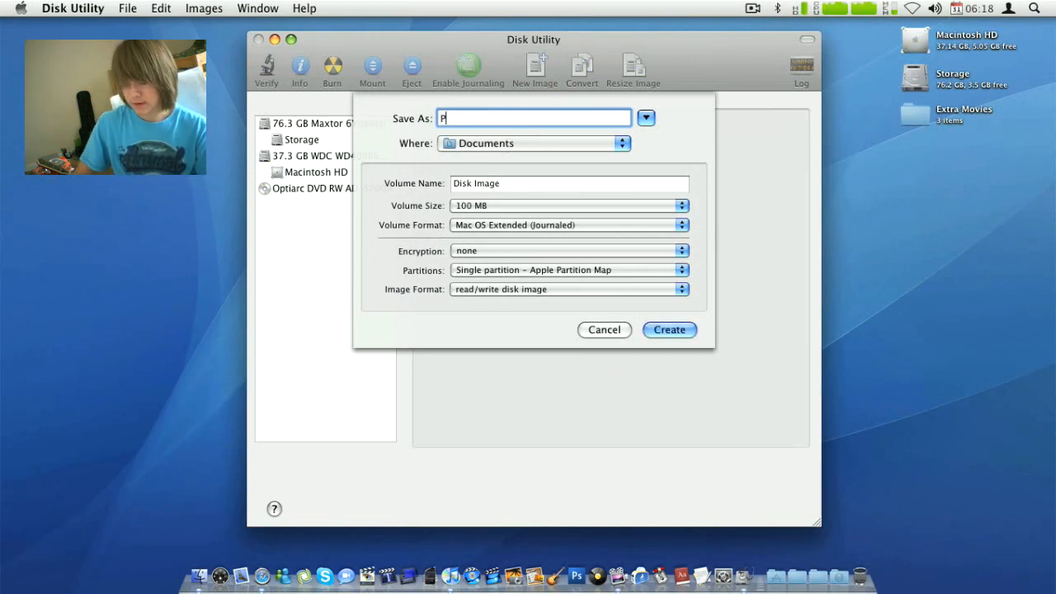
key("backspace")
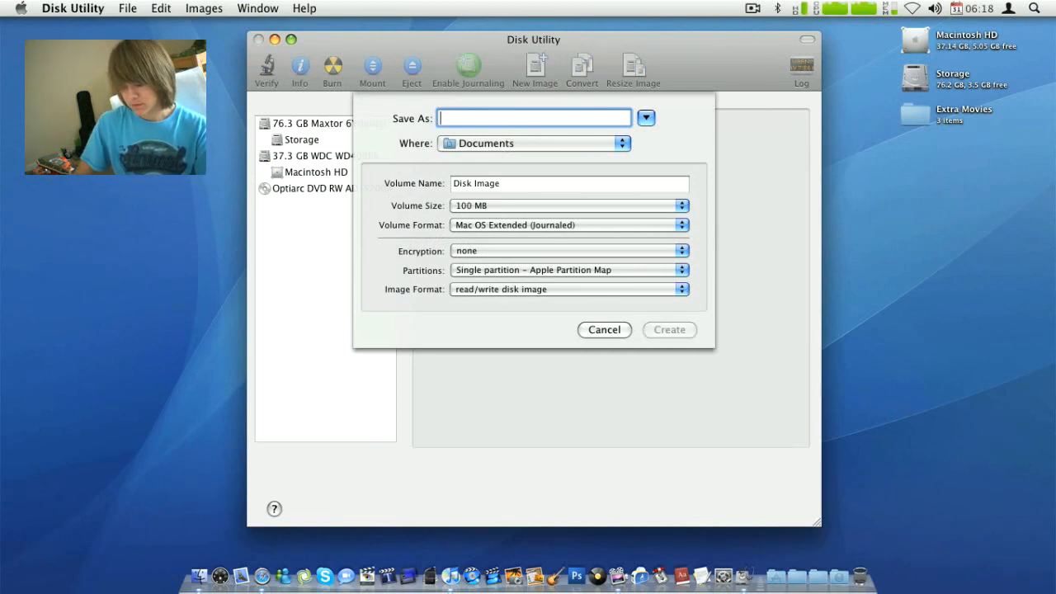
type("youtube")
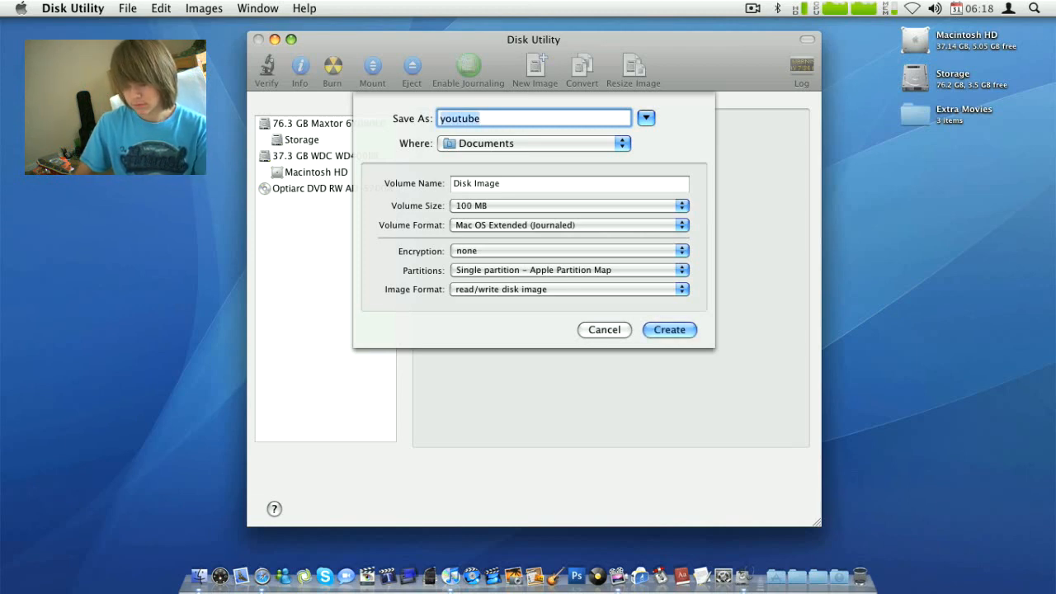
type("Youtube Test")
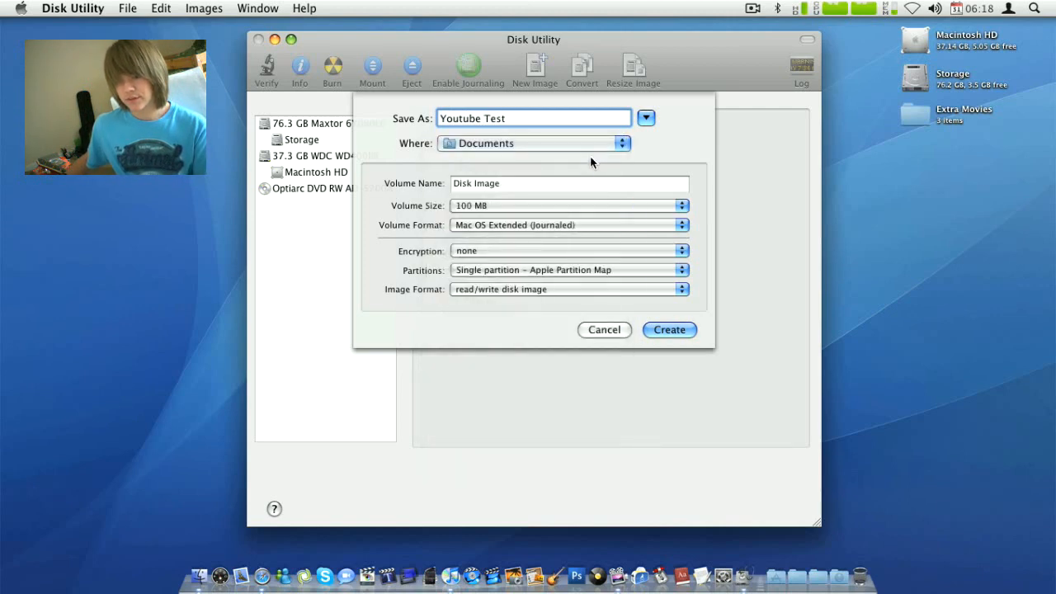
Step: Set the image's volume size to 40 MB and its encryption to 128-bit AES
left_click(679, 204)
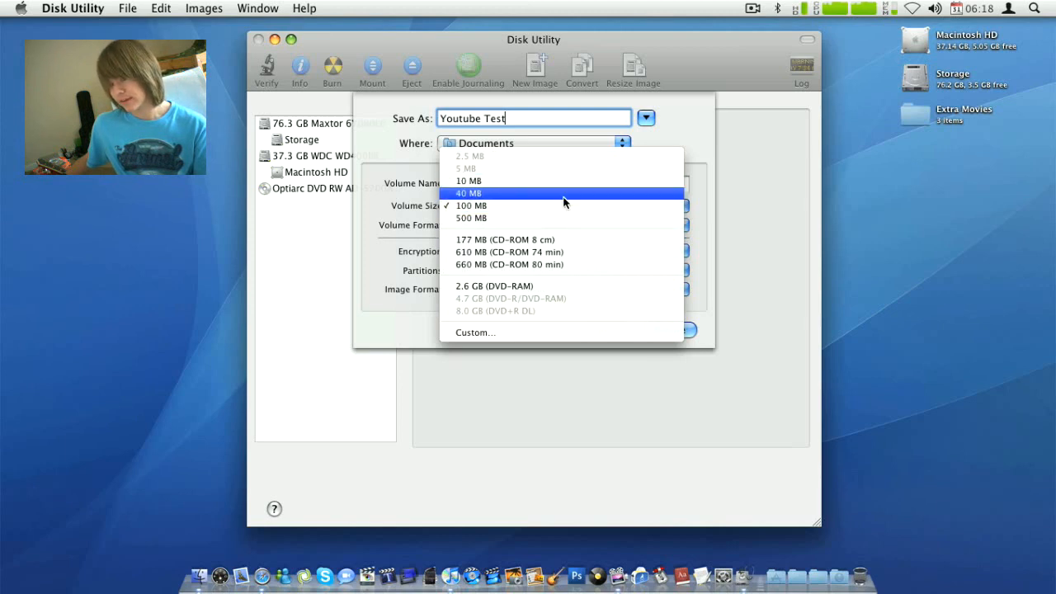
mouse_move(586, 191)
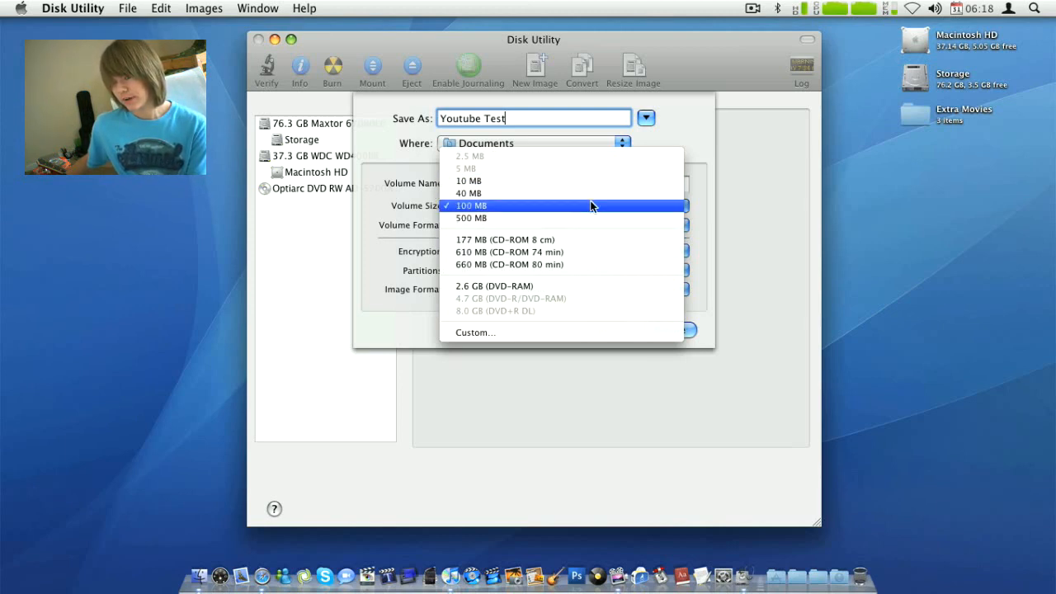
mouse_move(602, 191)
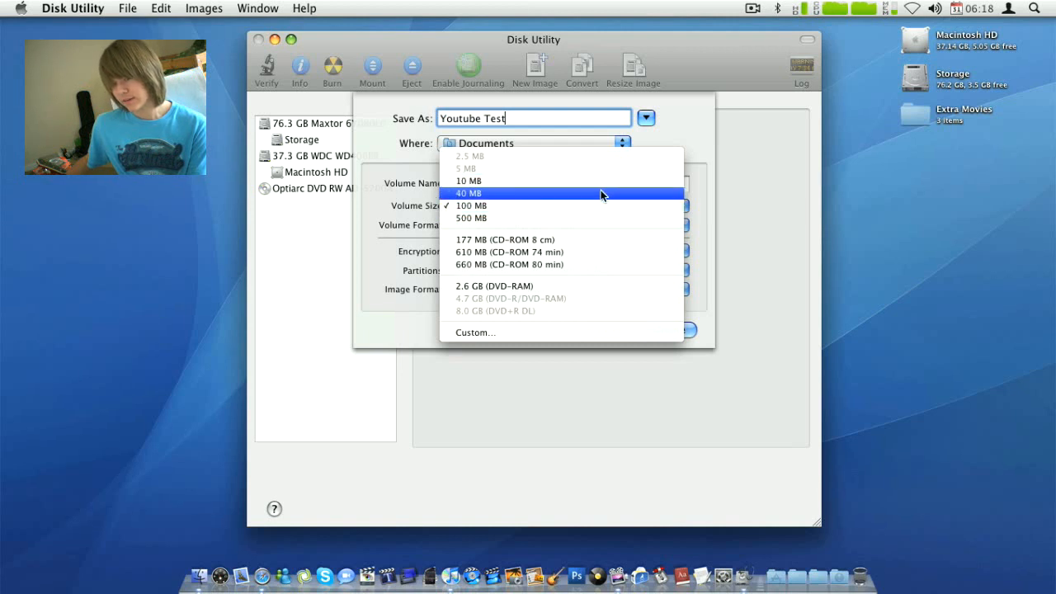
left_click(468, 192)
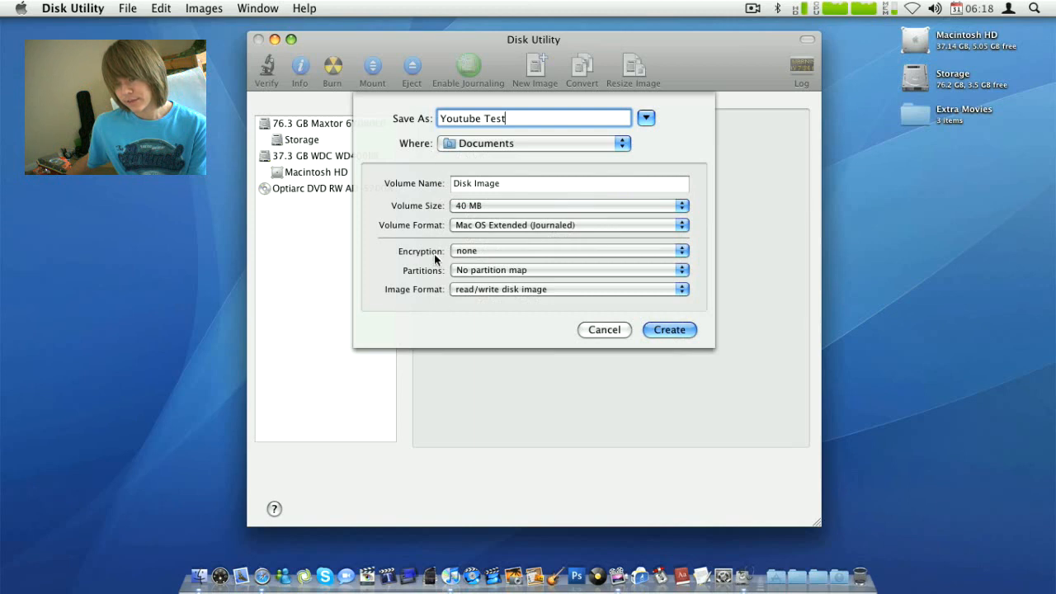
left_click(569, 251)
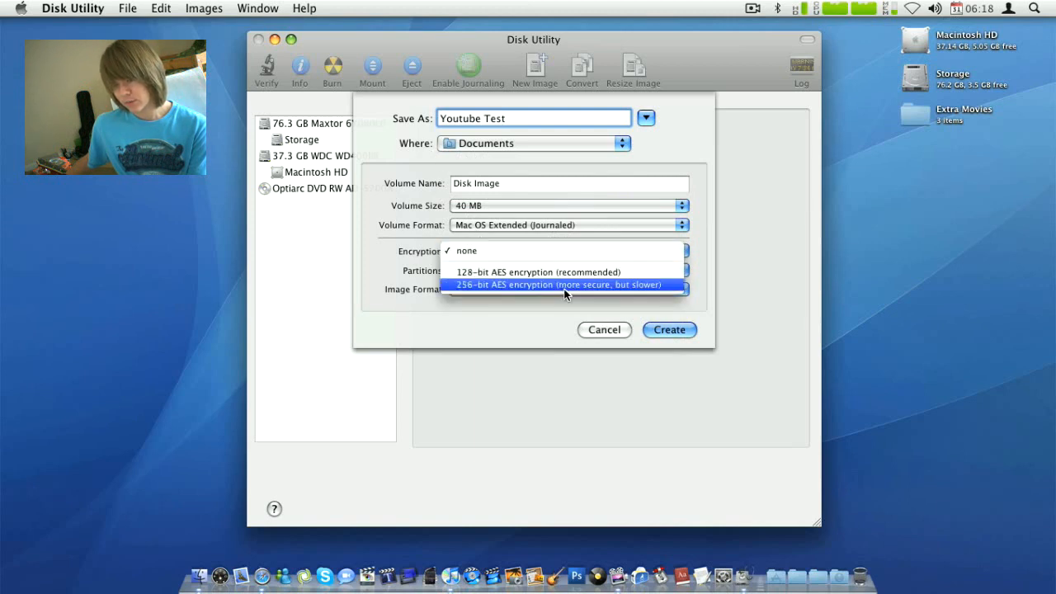
mouse_move(576, 272)
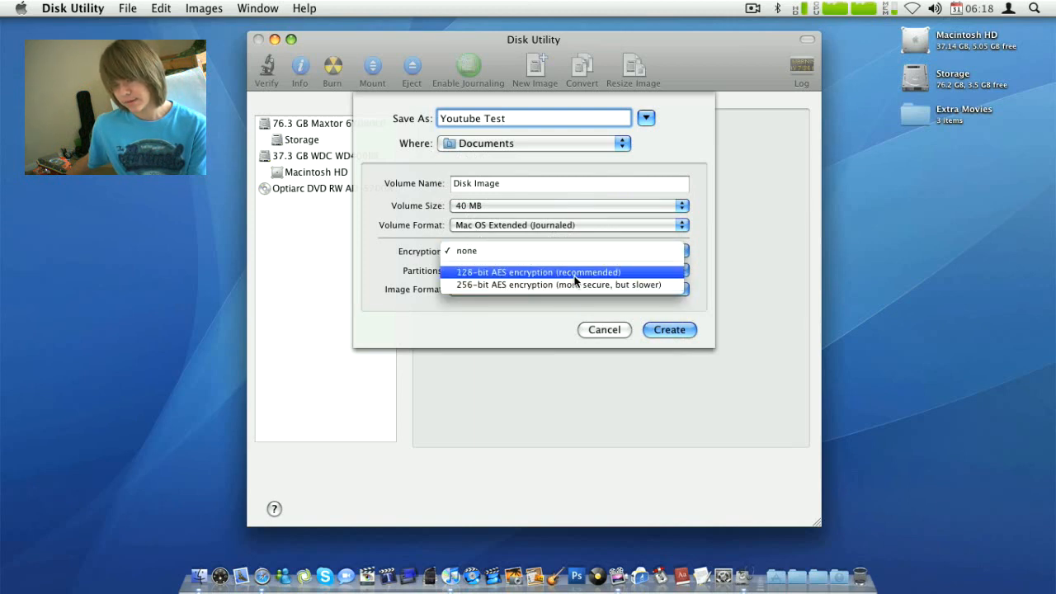
left_click(536, 272)
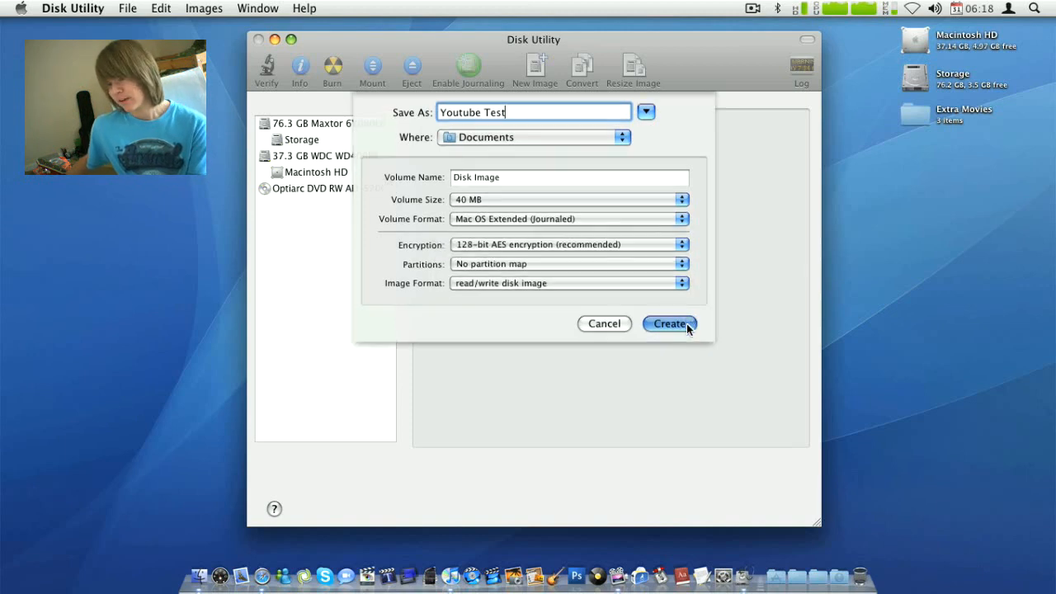
Step: Create the image with a verified password that is not remembered in the keychain
left_click(670, 323)
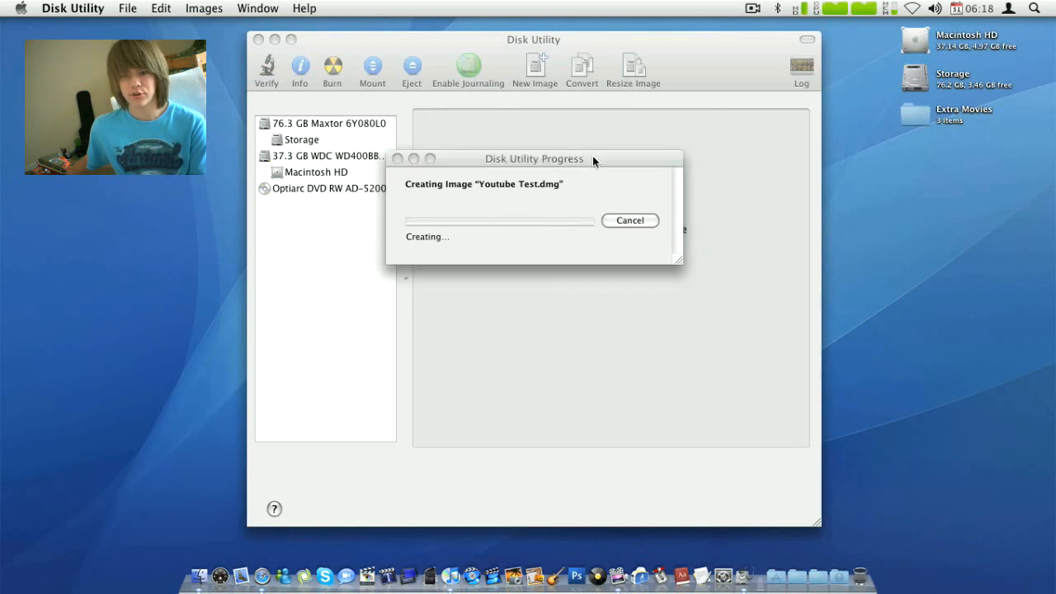
mouse_move(568, 168)
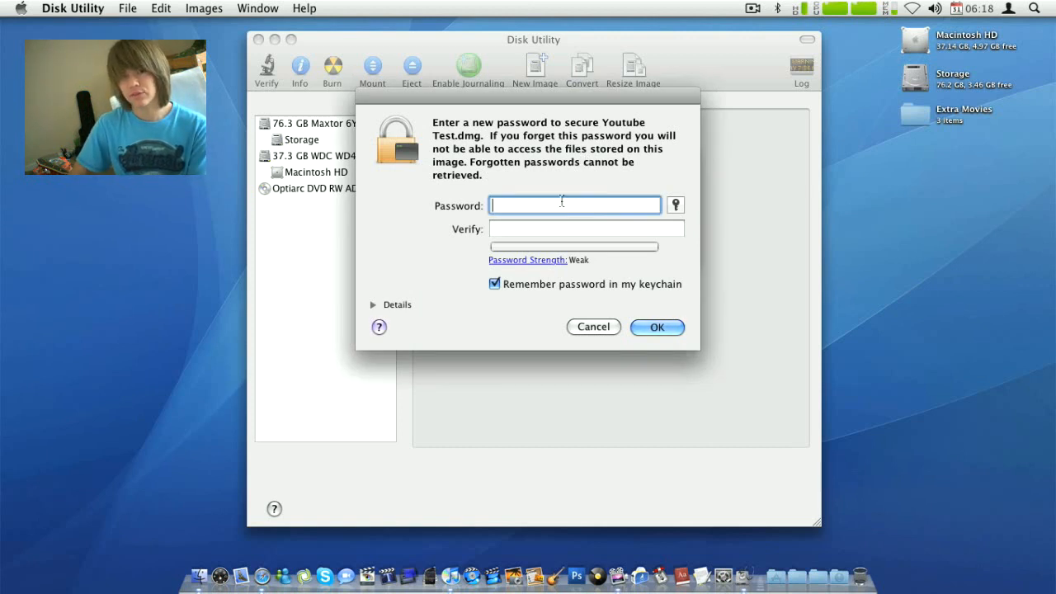
type("•••••")
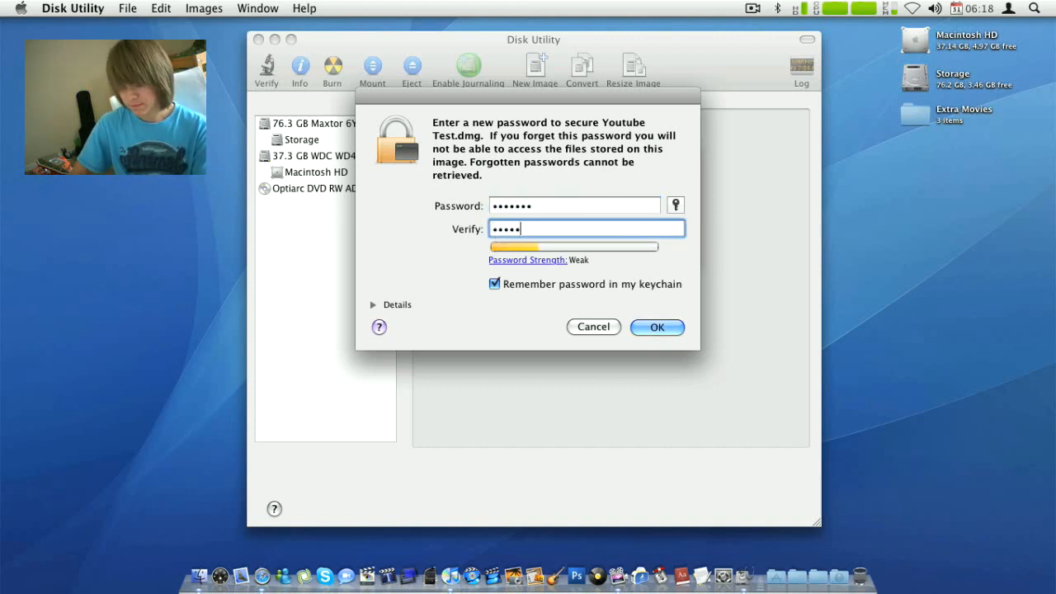
type("••")
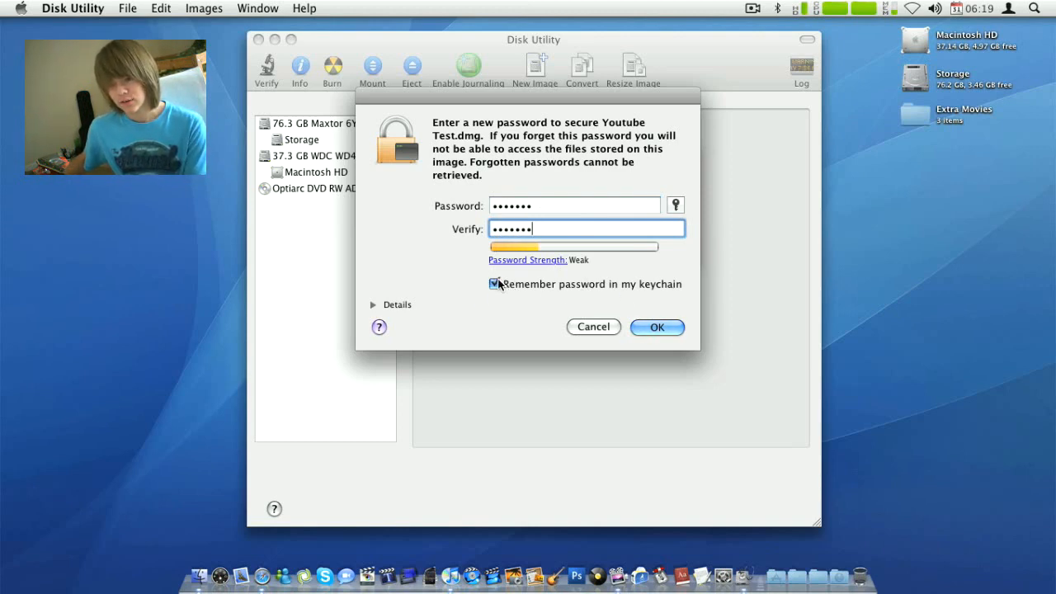
left_click(495, 283)
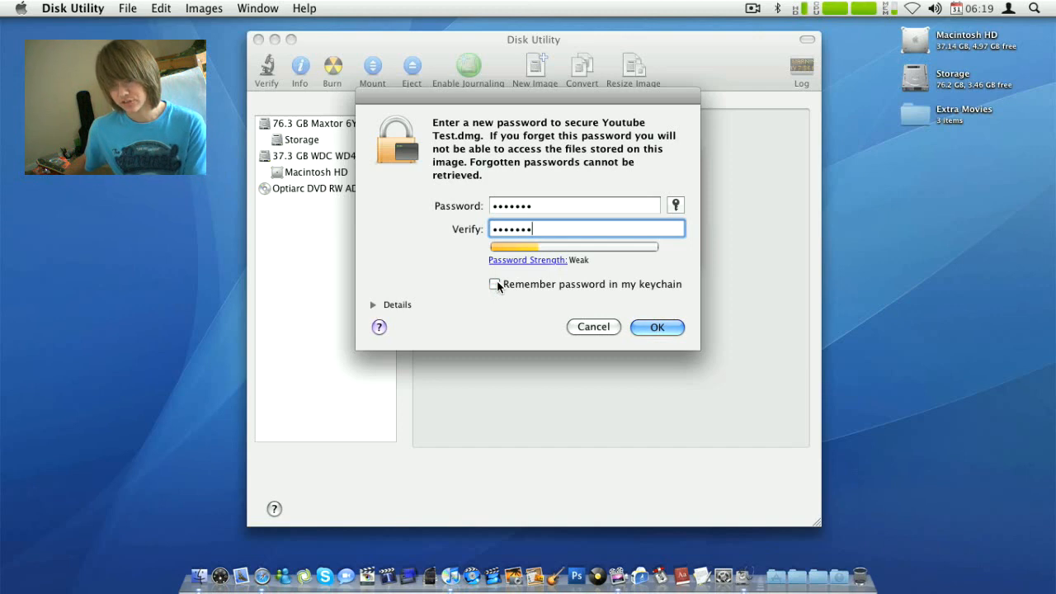
left_click(657, 326)
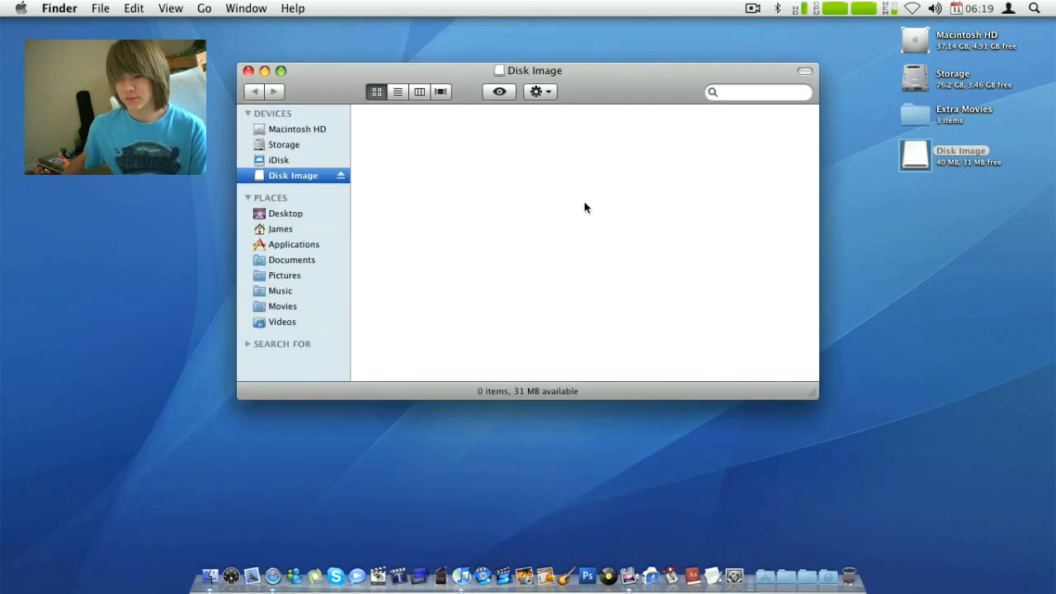
Step: Close the empty Disk Image window and bring up a new Finder browsing window
left_click(251, 69)
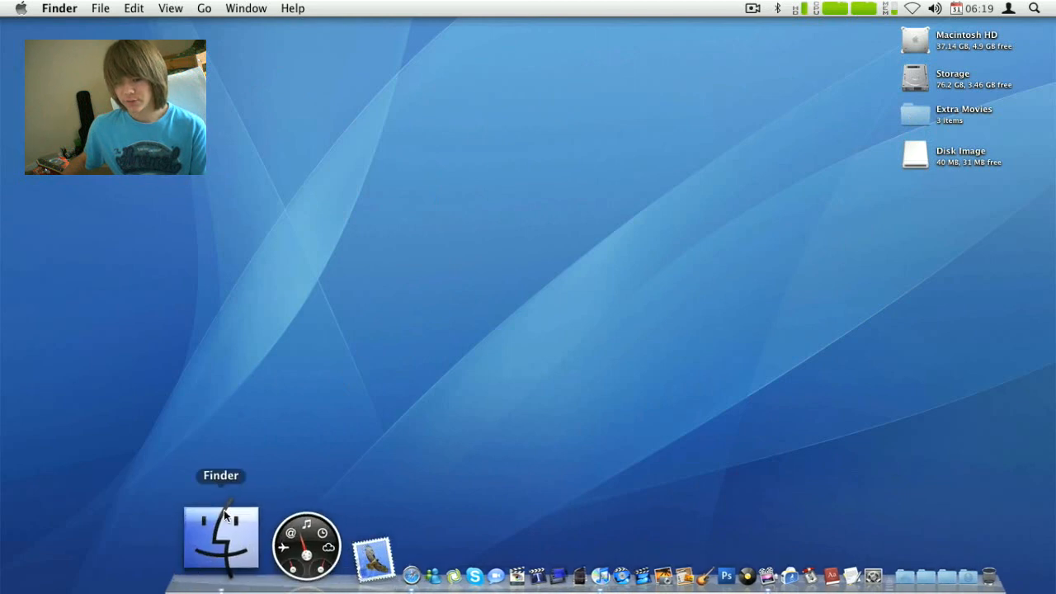
left_click(221, 538)
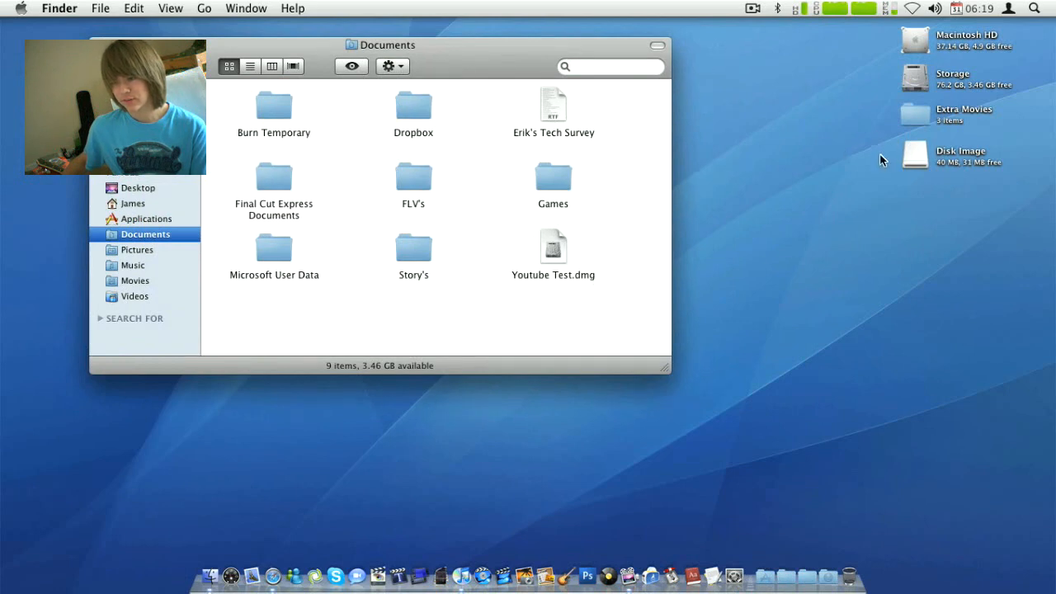
mouse_move(528, 224)
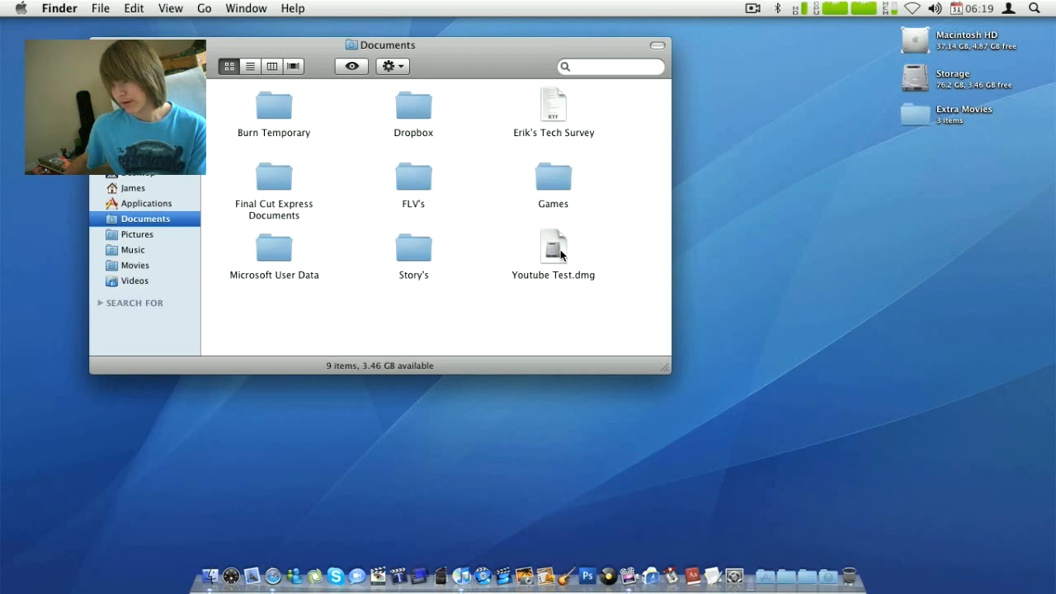
mouse_move(554, 251)
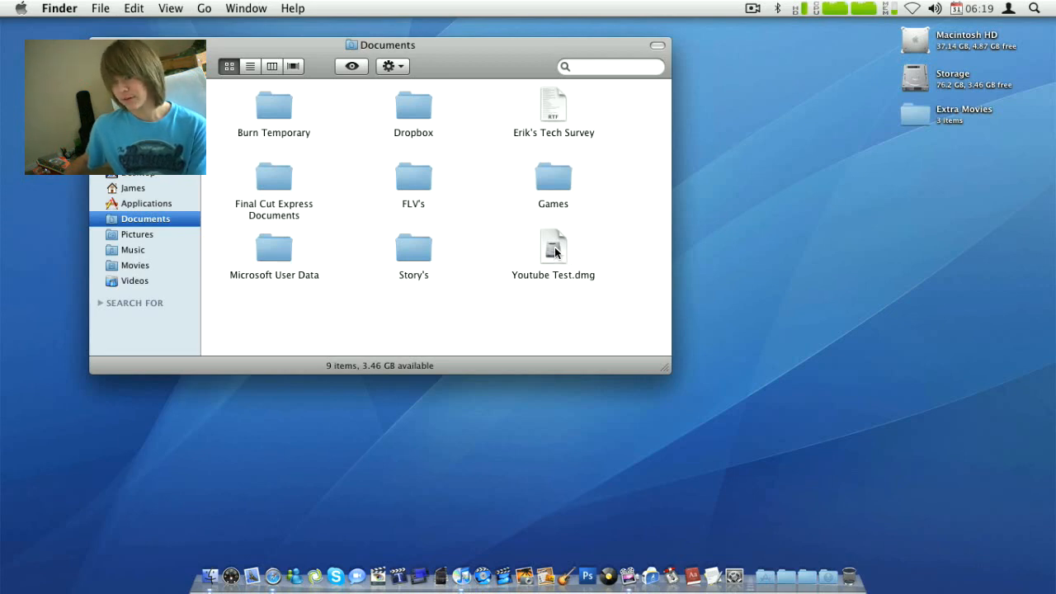
Step: Unlock Youtube Test.dmg in Documents by entering its password
left_click(552, 247)
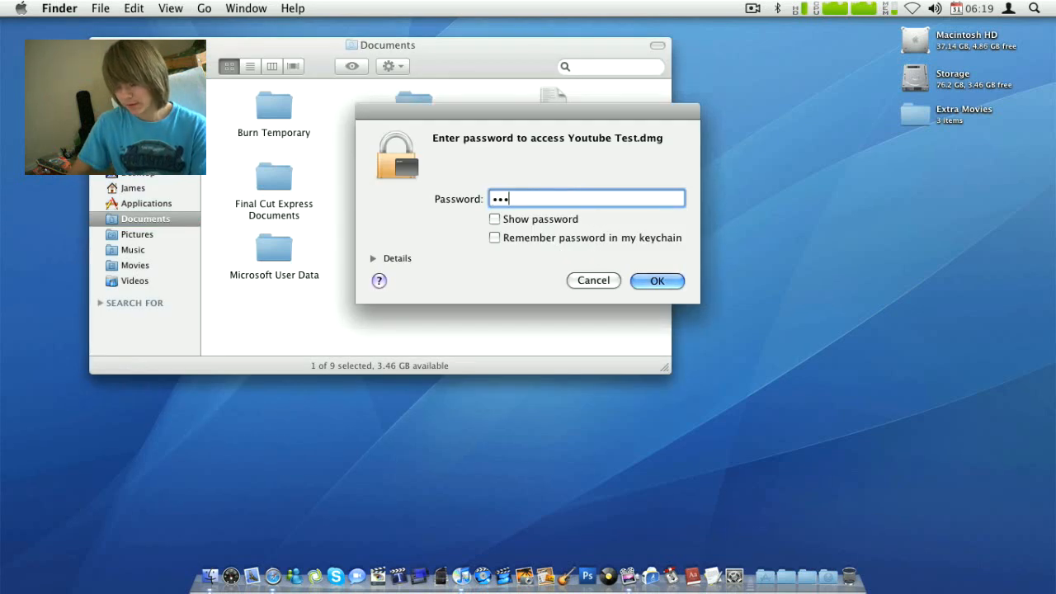
type("••••")
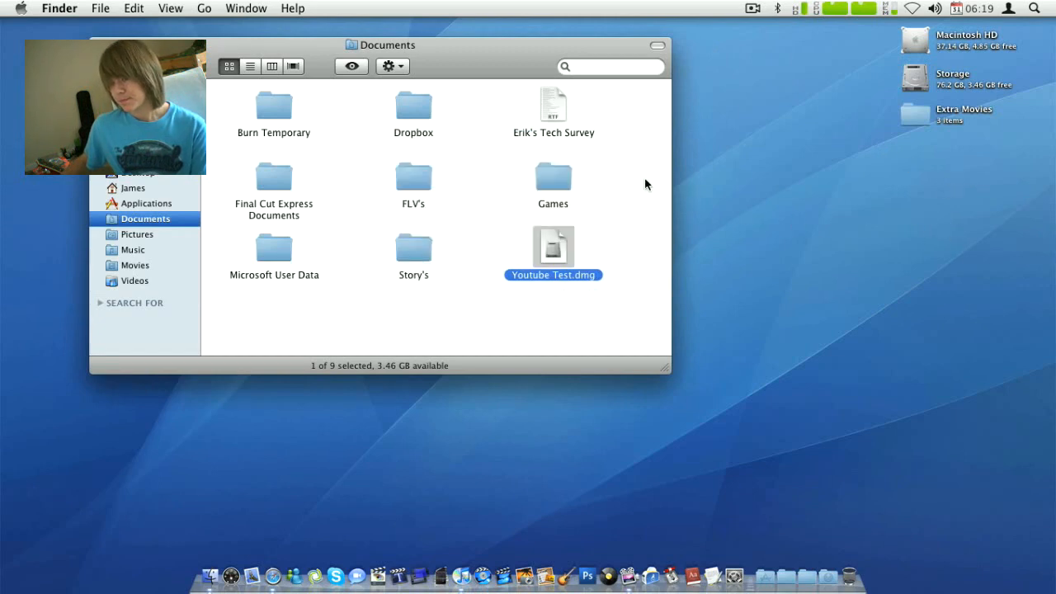
Step: Browse Music > iTunes > iTunes Media > AC_DC > Back In Black and pick 01 Hells Bells.m4a for the image's Music folder
double_click(552, 247)
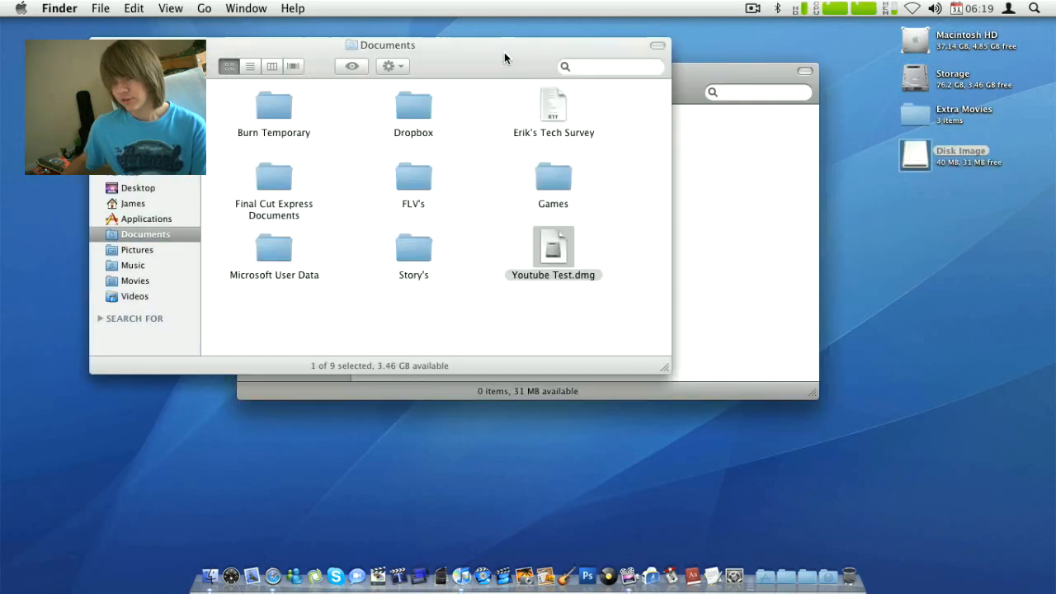
left_click(132, 264)
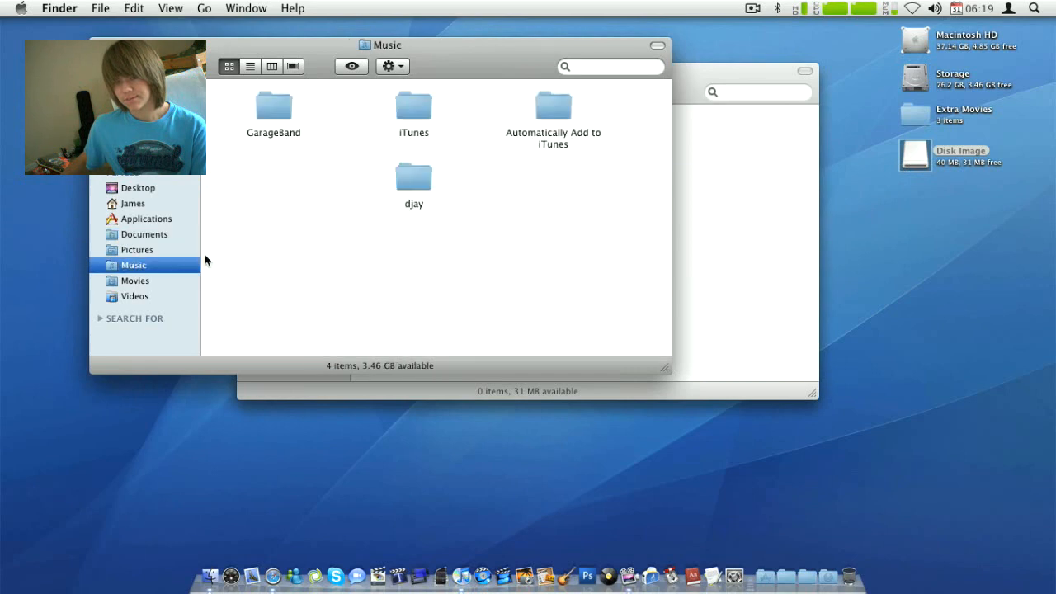
left_click(412, 107)
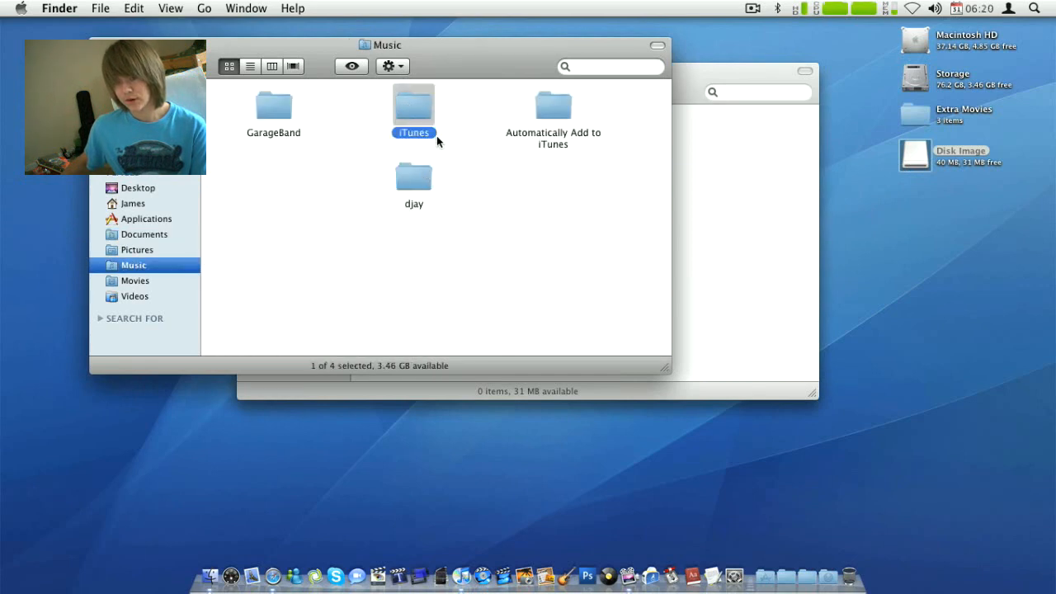
double_click(412, 107)
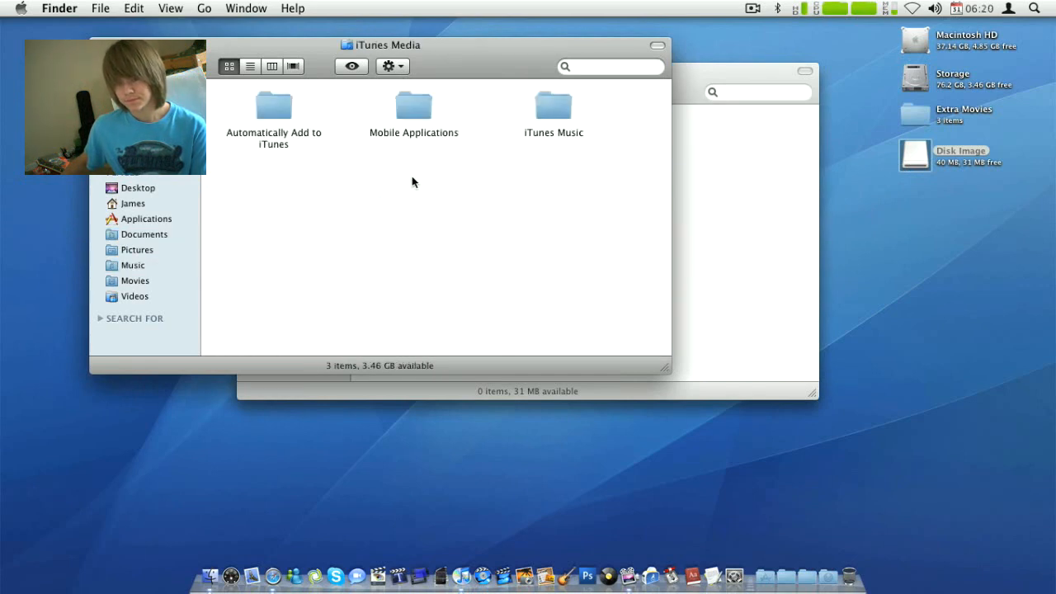
double_click(554, 112)
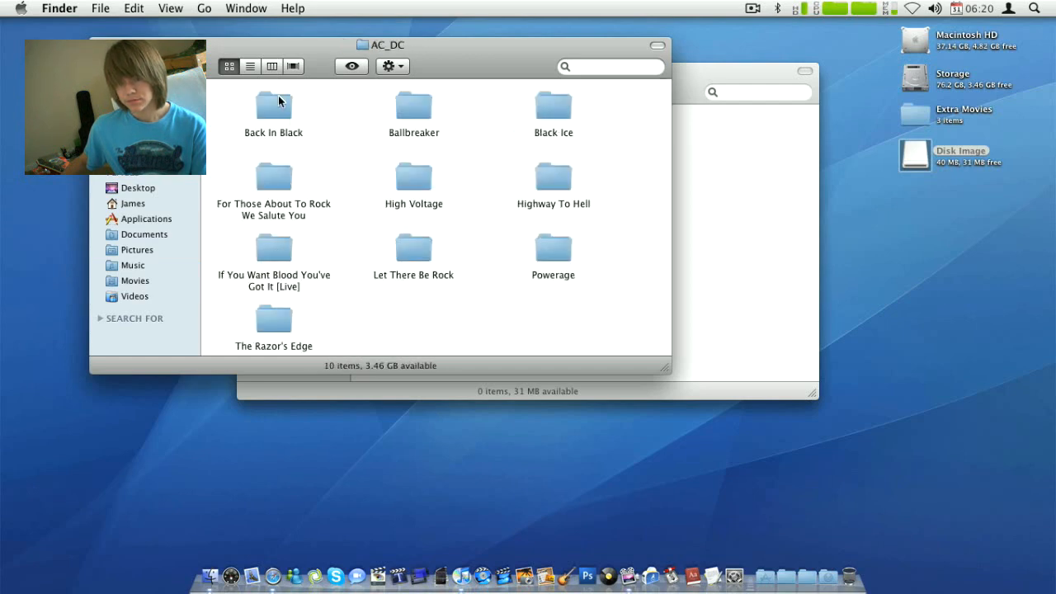
double_click(274, 107)
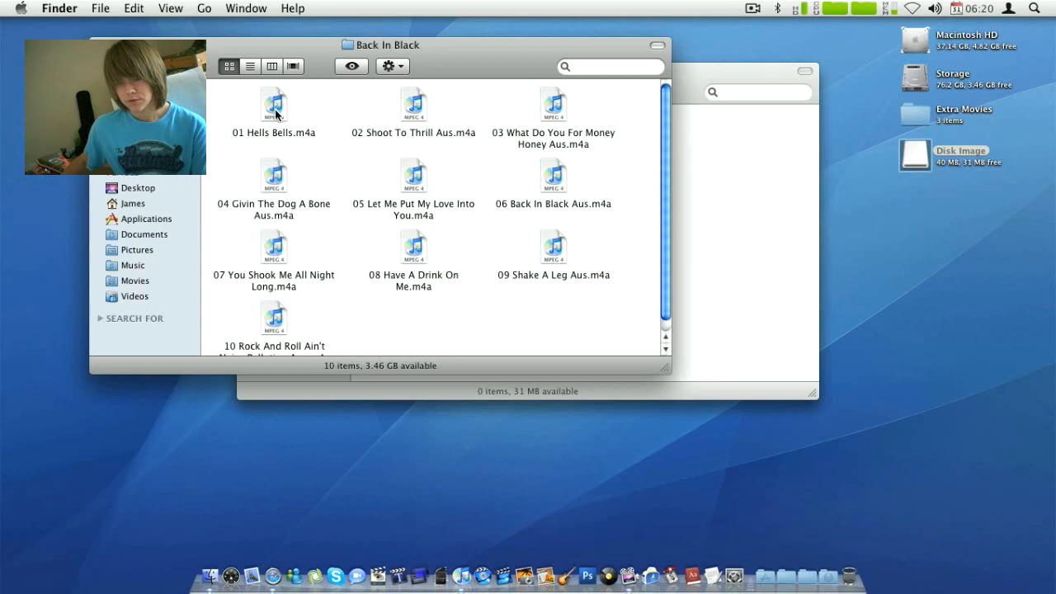
left_click(273, 106)
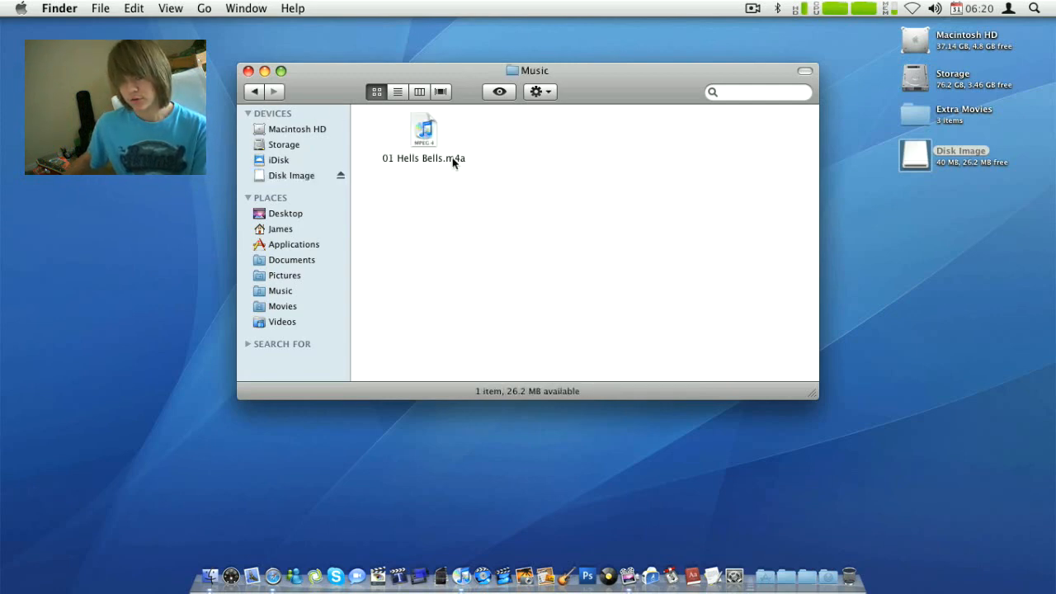
Step: Eject the Disk Image volume holding the song from the Finder sidebar
right_click(548, 293)
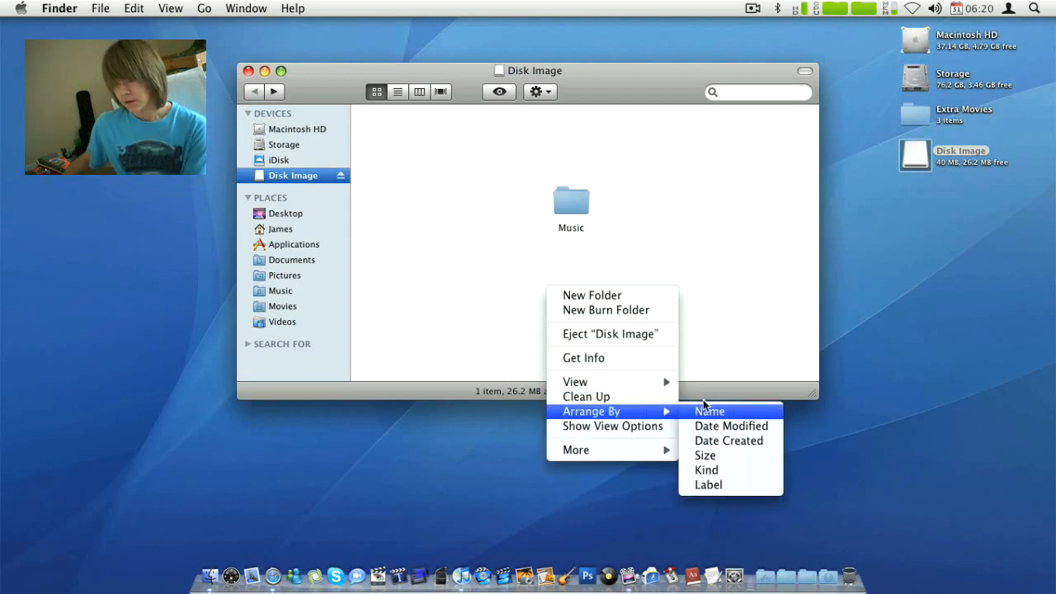
left_click(710, 410)
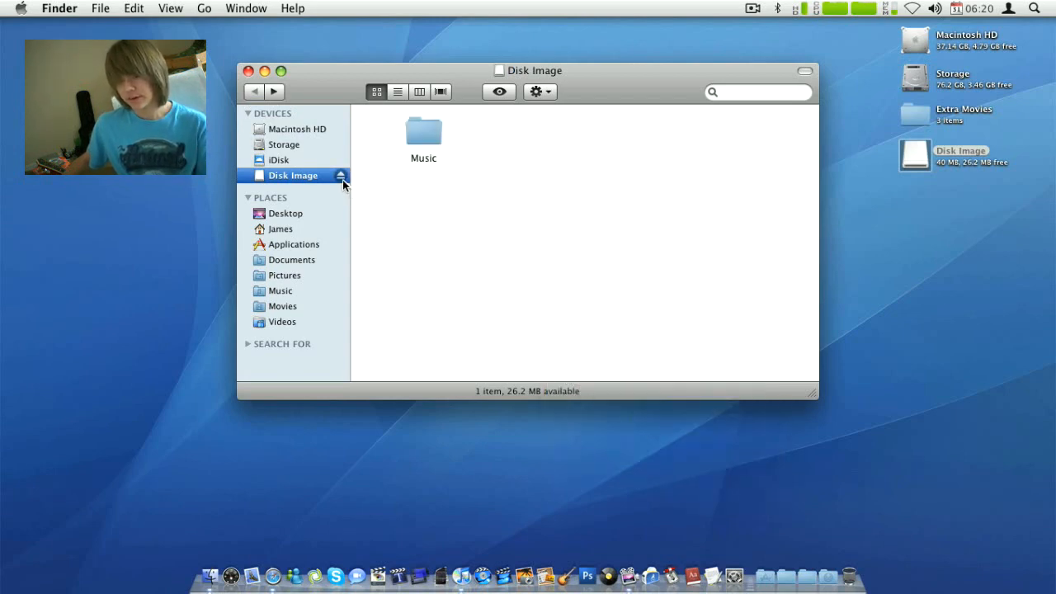
left_click(247, 69)
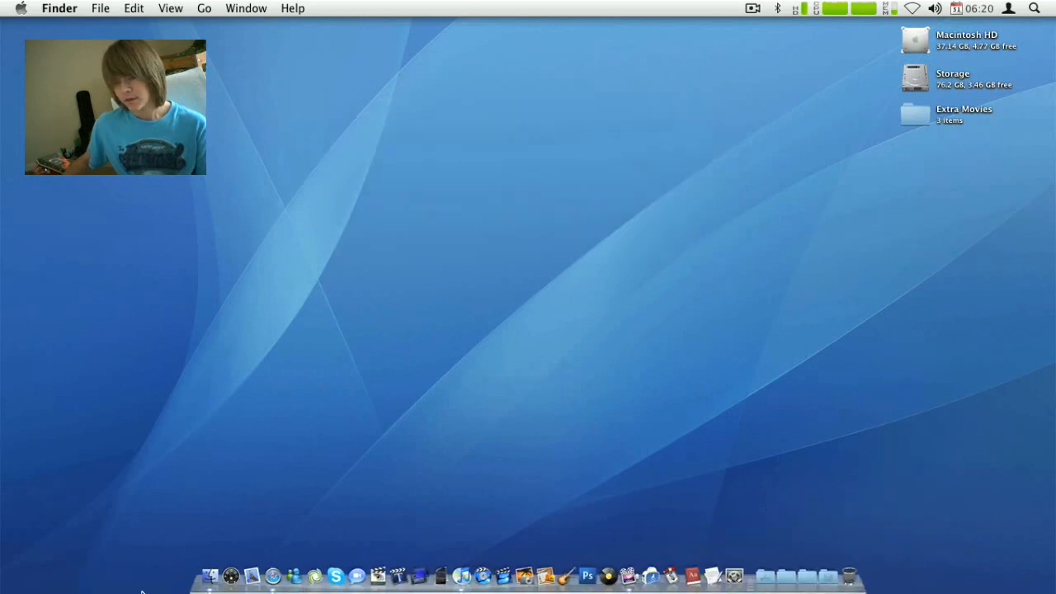
Step: Remount Youtube Test.dmg from Documents with its password and open its Music folder
left_click(210, 574)
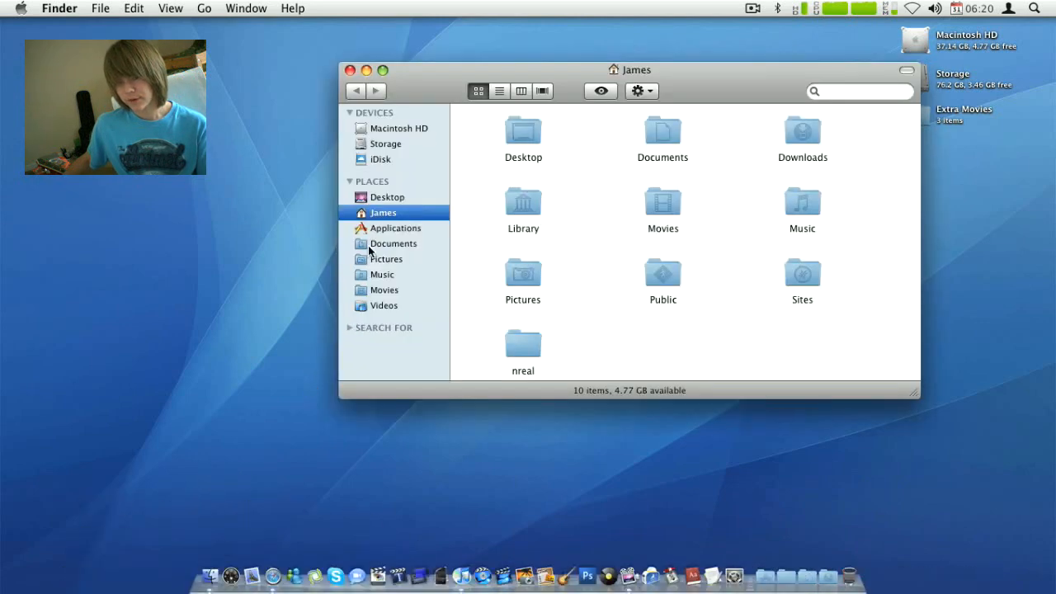
left_click(393, 242)
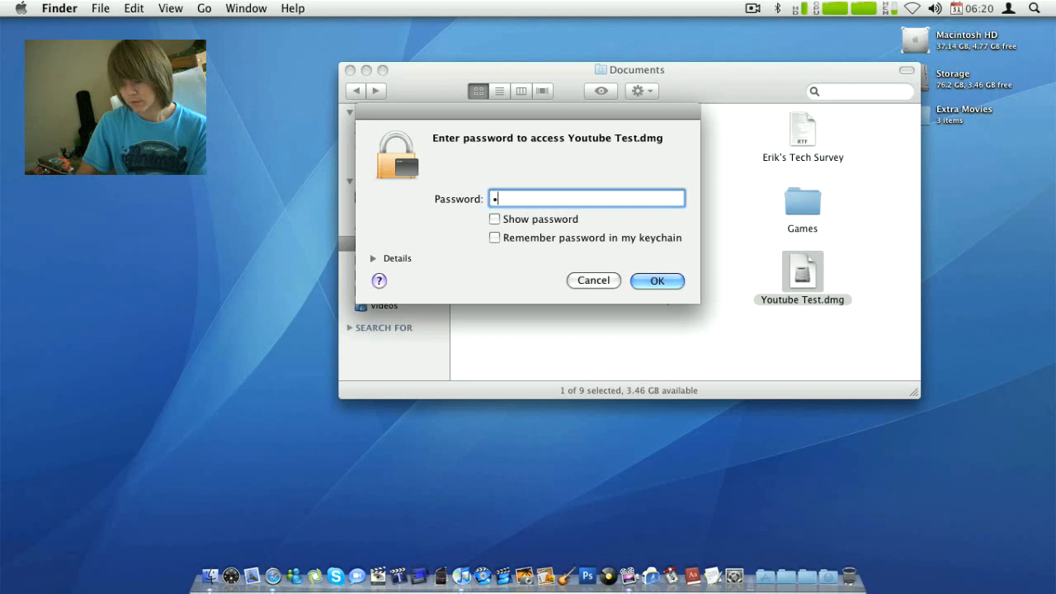
left_click(592, 280)
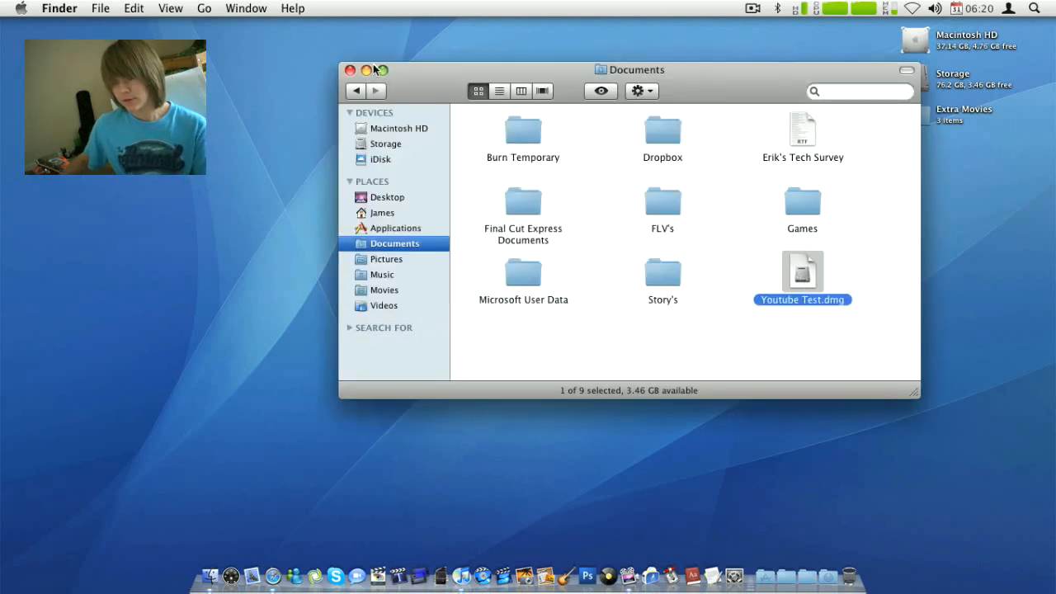
double_click(801, 270)
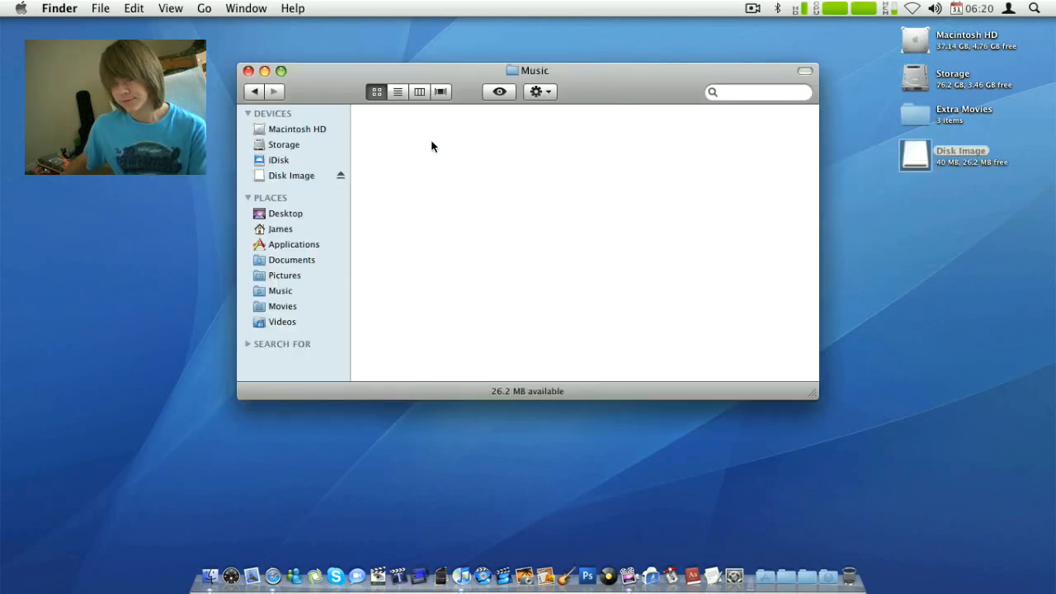
Step: Quick Look 01 Hells Bells.m4a from the remounted image, then close the image's window
double_click(422, 131)
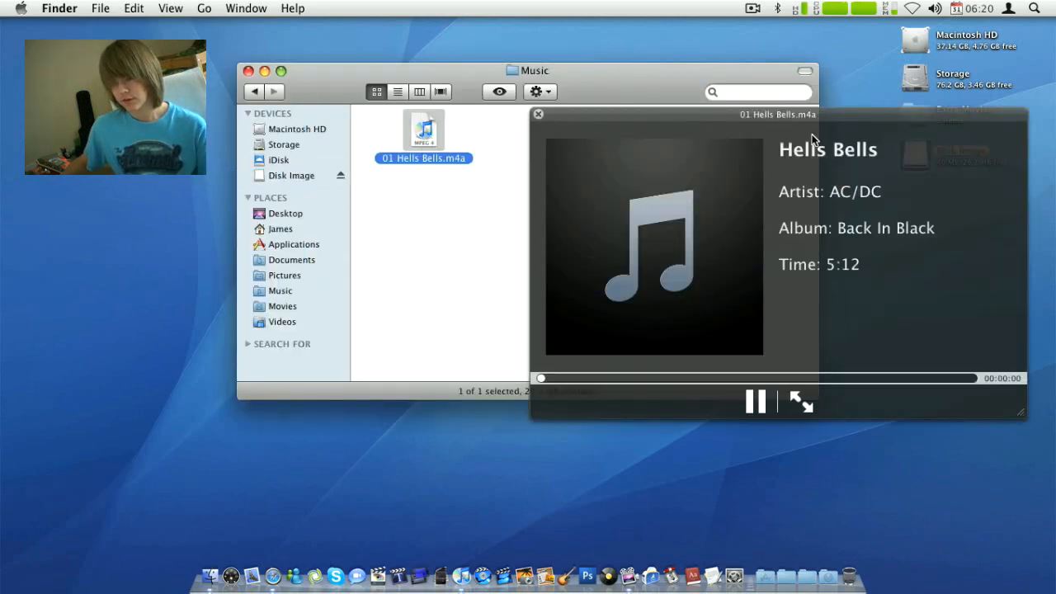
left_click(537, 114)
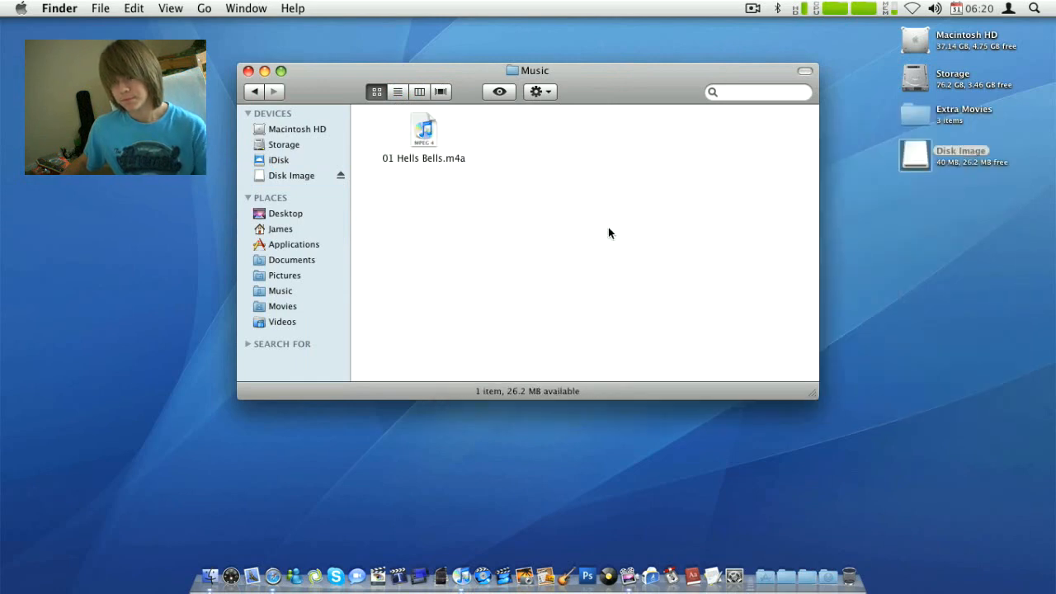
left_click(294, 175)
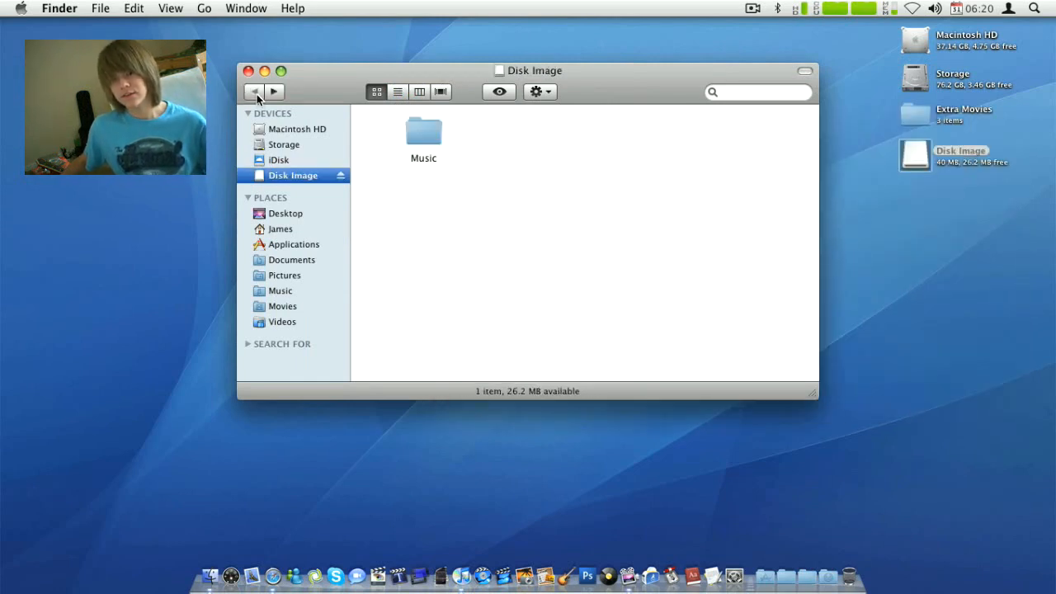
left_click(249, 71)
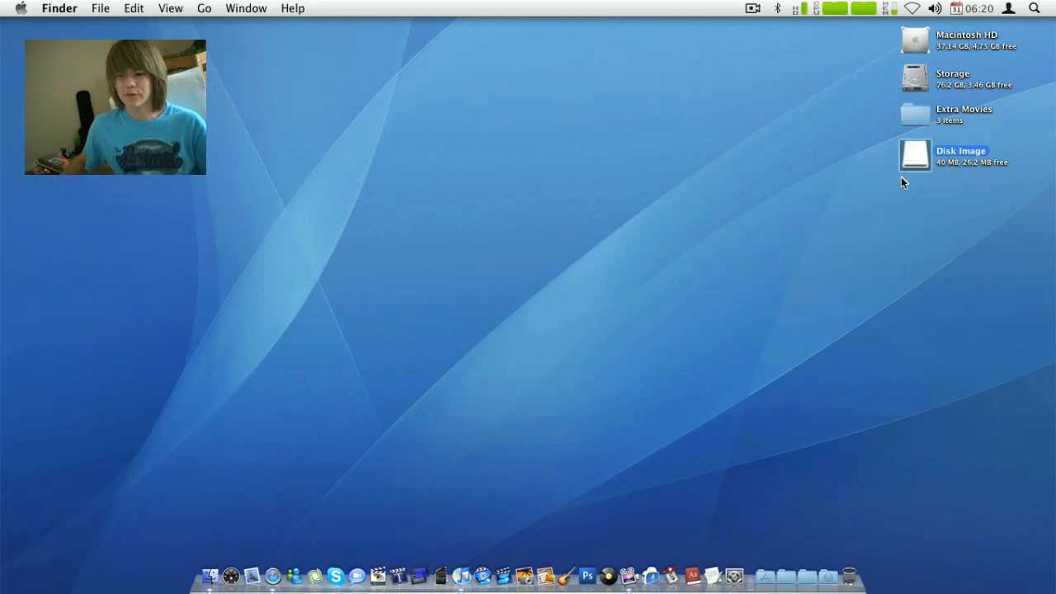
mouse_move(261, 541)
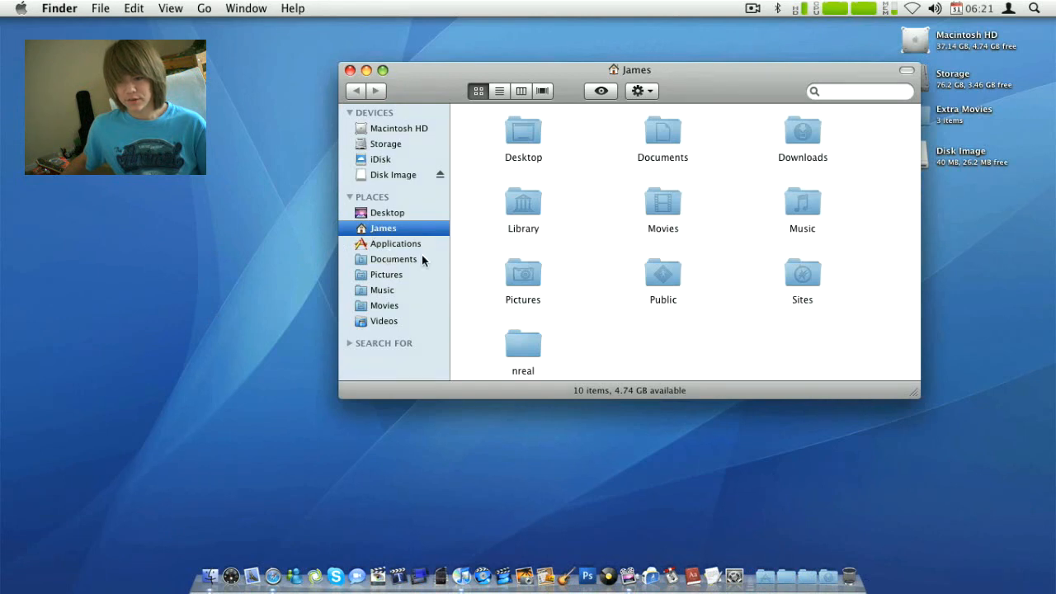
Step: Trash Youtube Test.dmg from Documents and eject the Disk Image volume
left_click(392, 259)
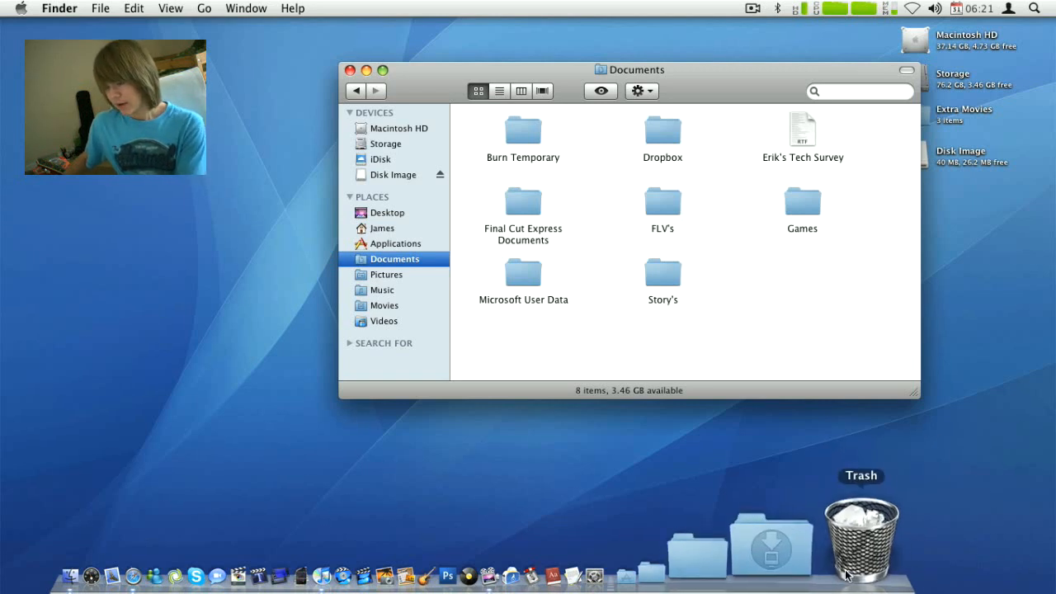
left_click(861, 536)
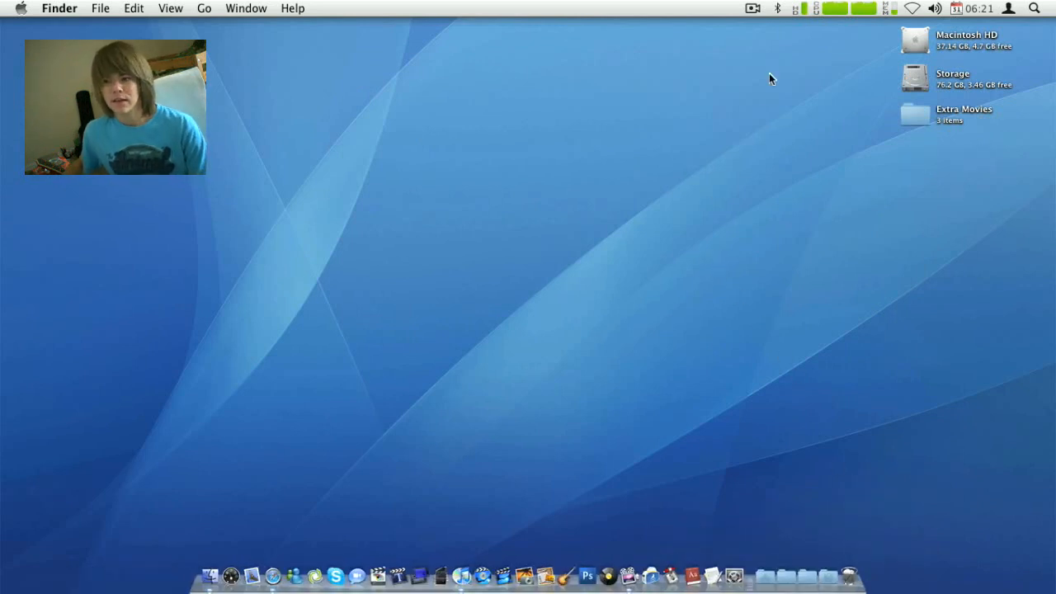
left_click(753, 6)
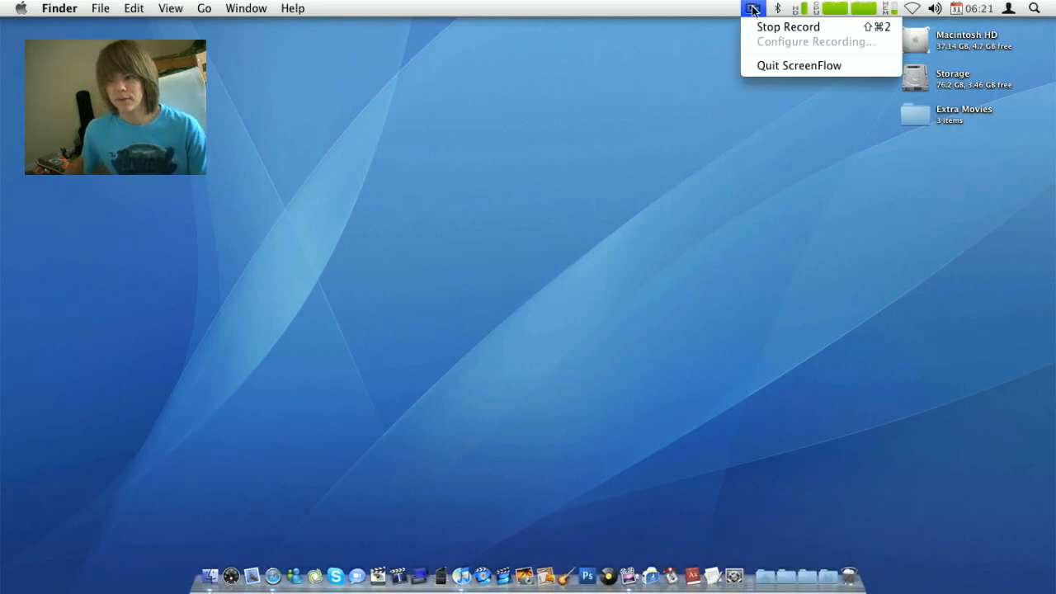